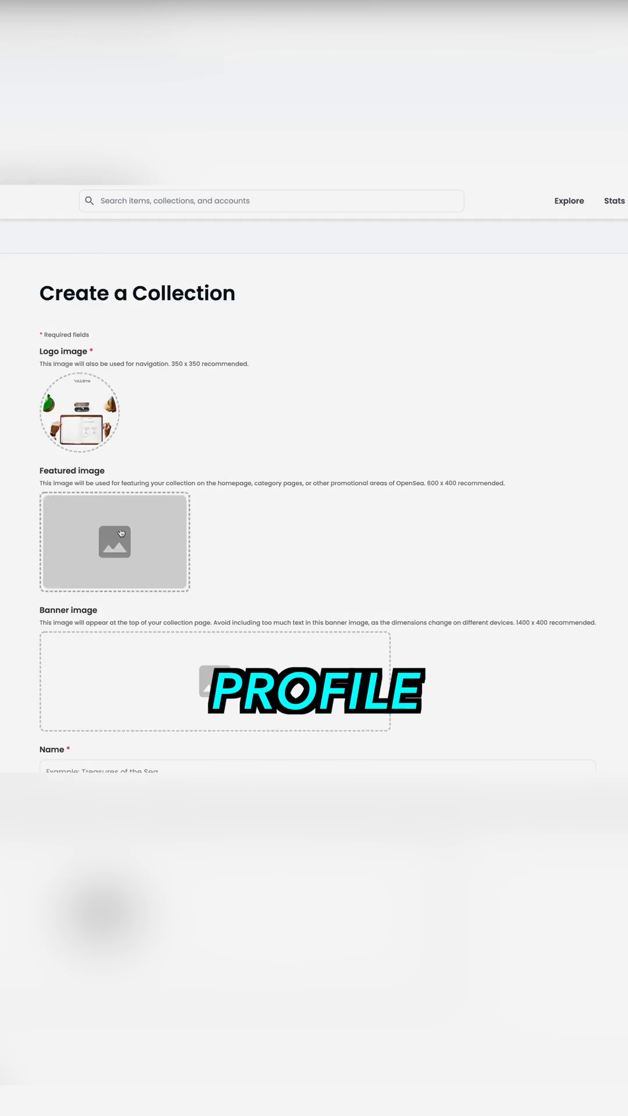
Step: Scroll the Create a Collection form down to the Creator Earnings section
{"action": "scroll", "scroll_direction": "down", "scroll_amount": 3}
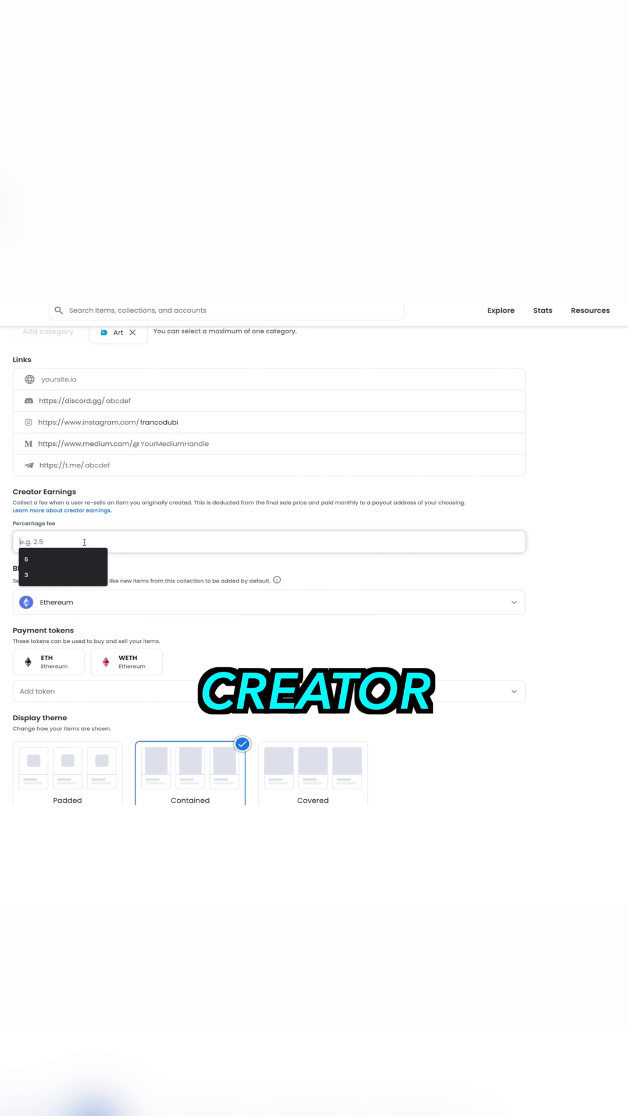
{"action": "left_click", "coordinate": [29, 574]}
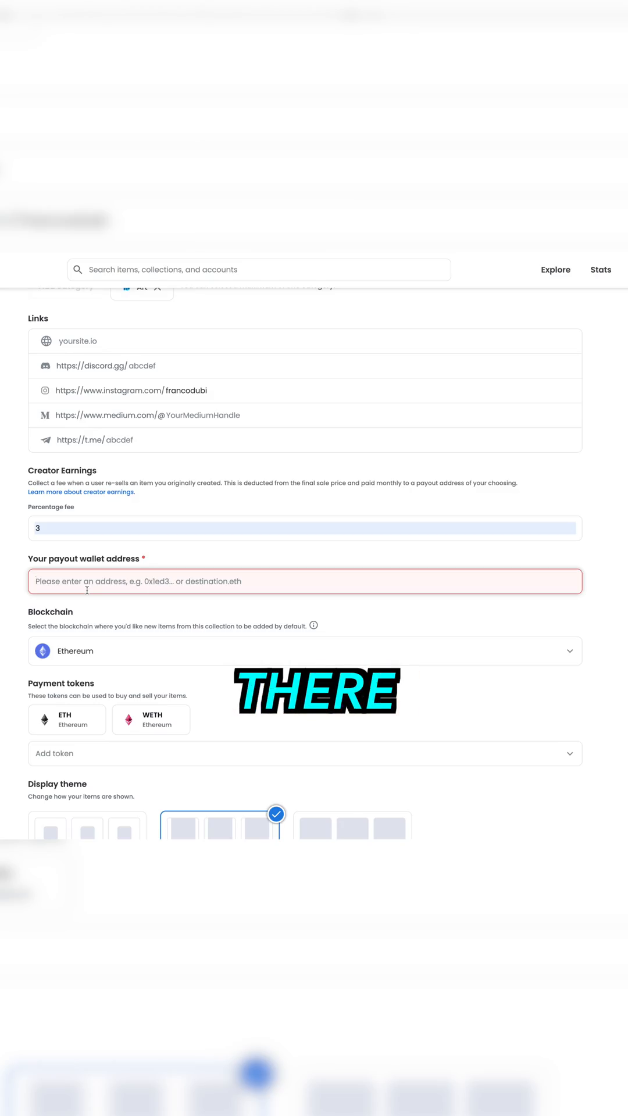
{"action": "type", "text": "0x0333e68184d72147dD8C79bf480c8ed3AF5B9f31"}
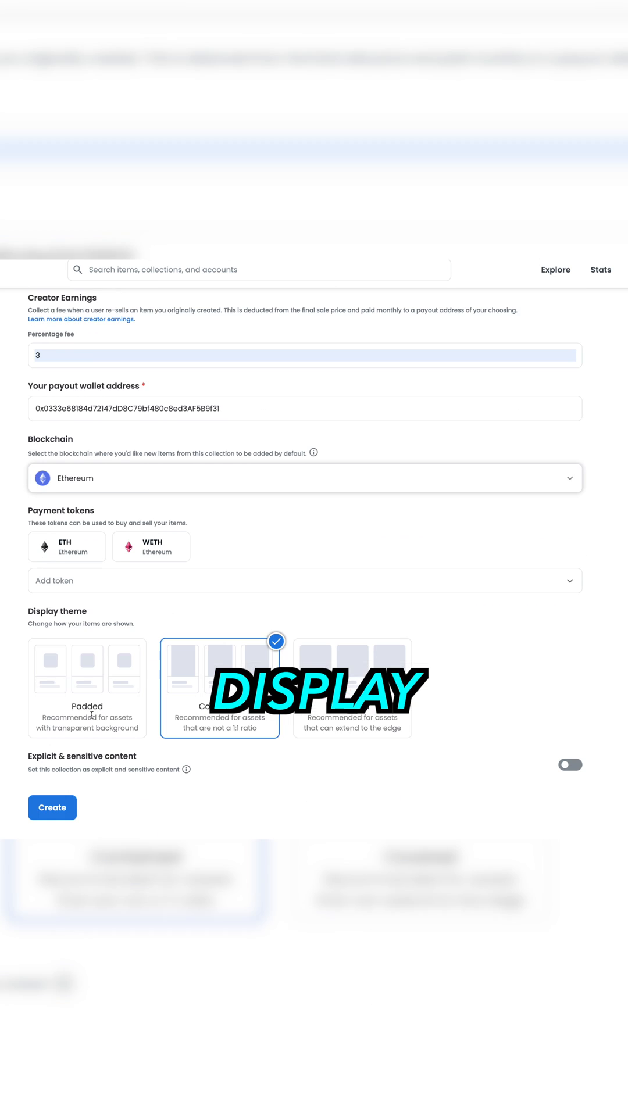
Step: Apply the Covered theme, create the Valete collection, and start adding an item
{"action": "left_click", "coordinate": [352, 687]}
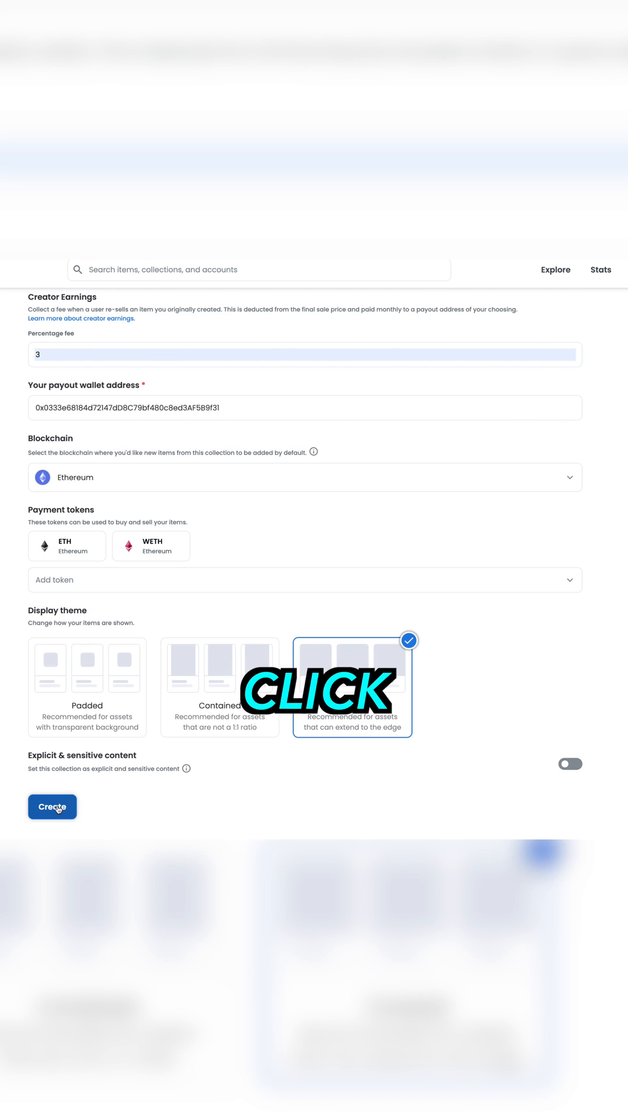
{"action": "left_click", "coordinate": [52, 806]}
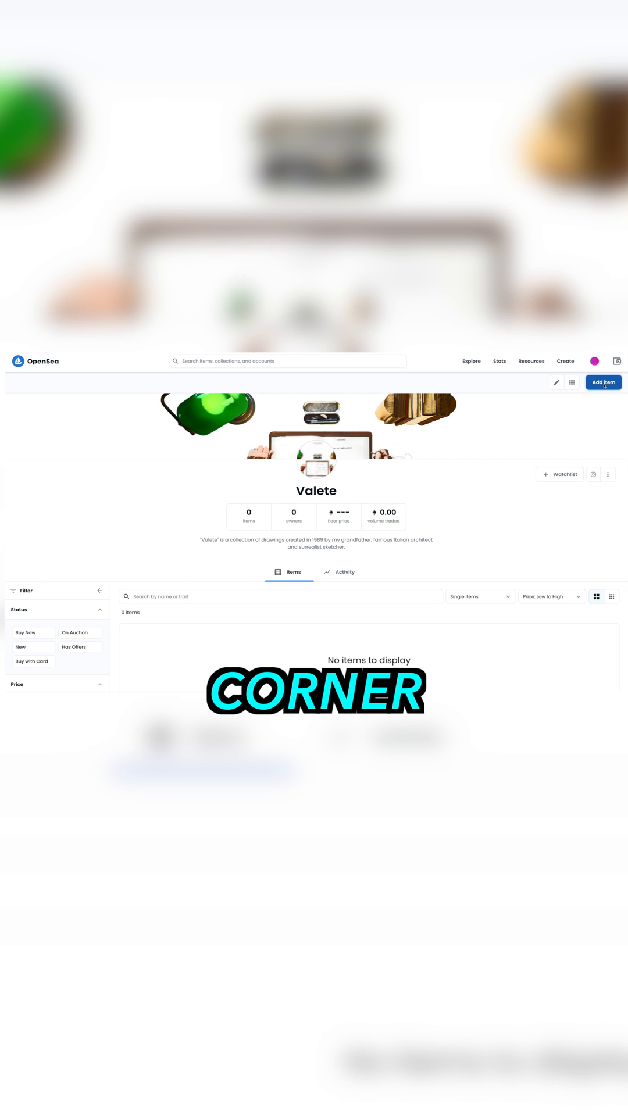
{"action": "left_click", "coordinate": [603, 382]}
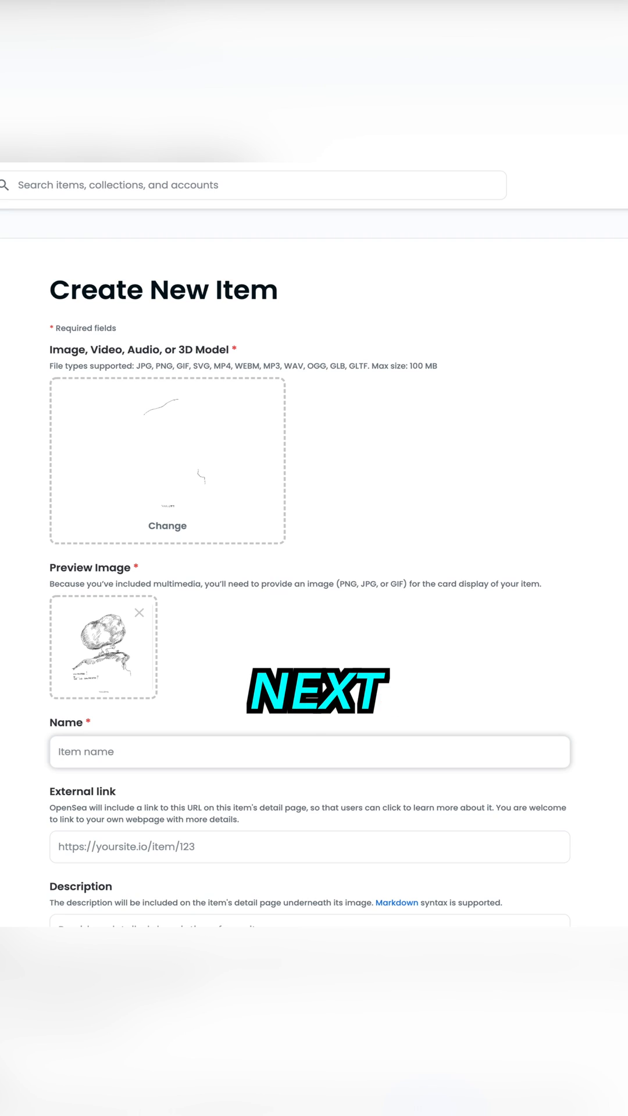
Step: Enter 'Care' as the item name and confirm Valete is its collection
{"action": "type", "text": "Care"}
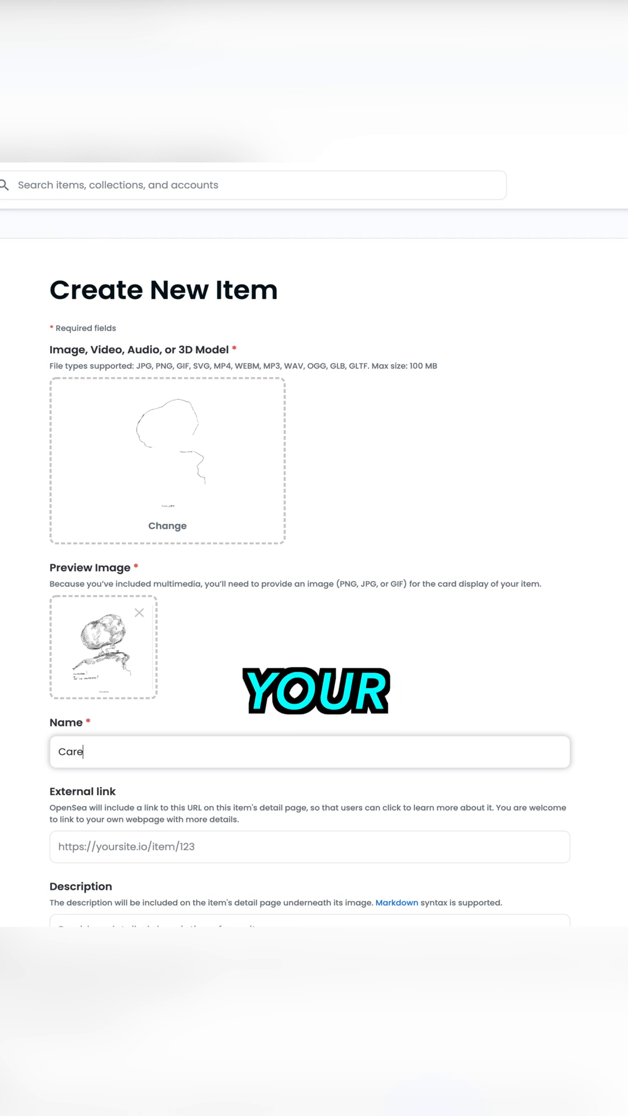
{"action": "scroll", "scroll_direction": "down", "scroll_amount": 3}
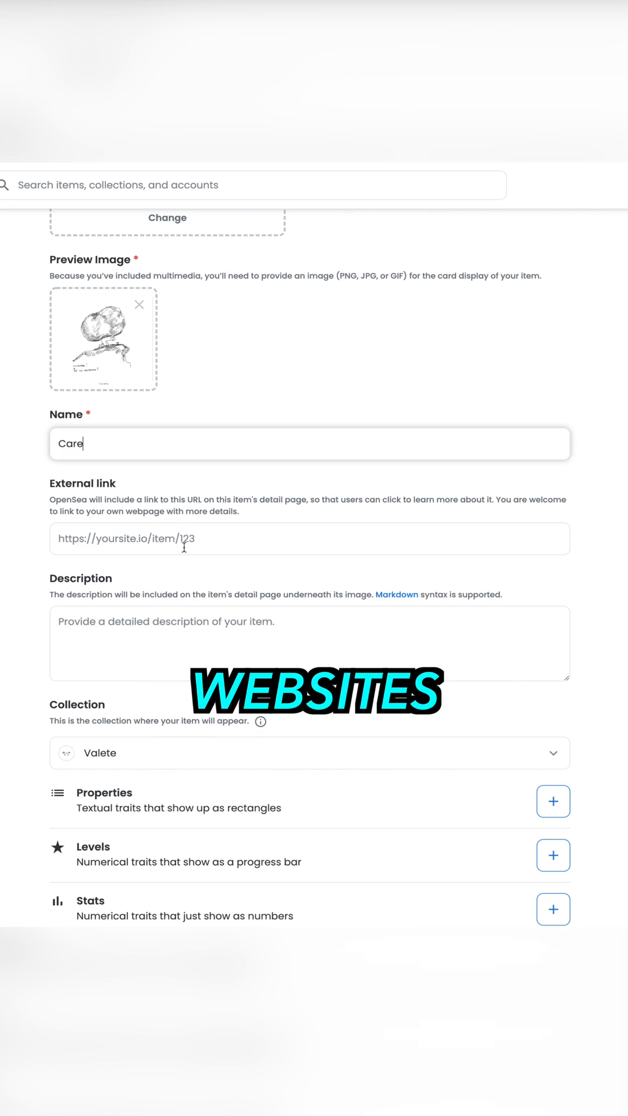